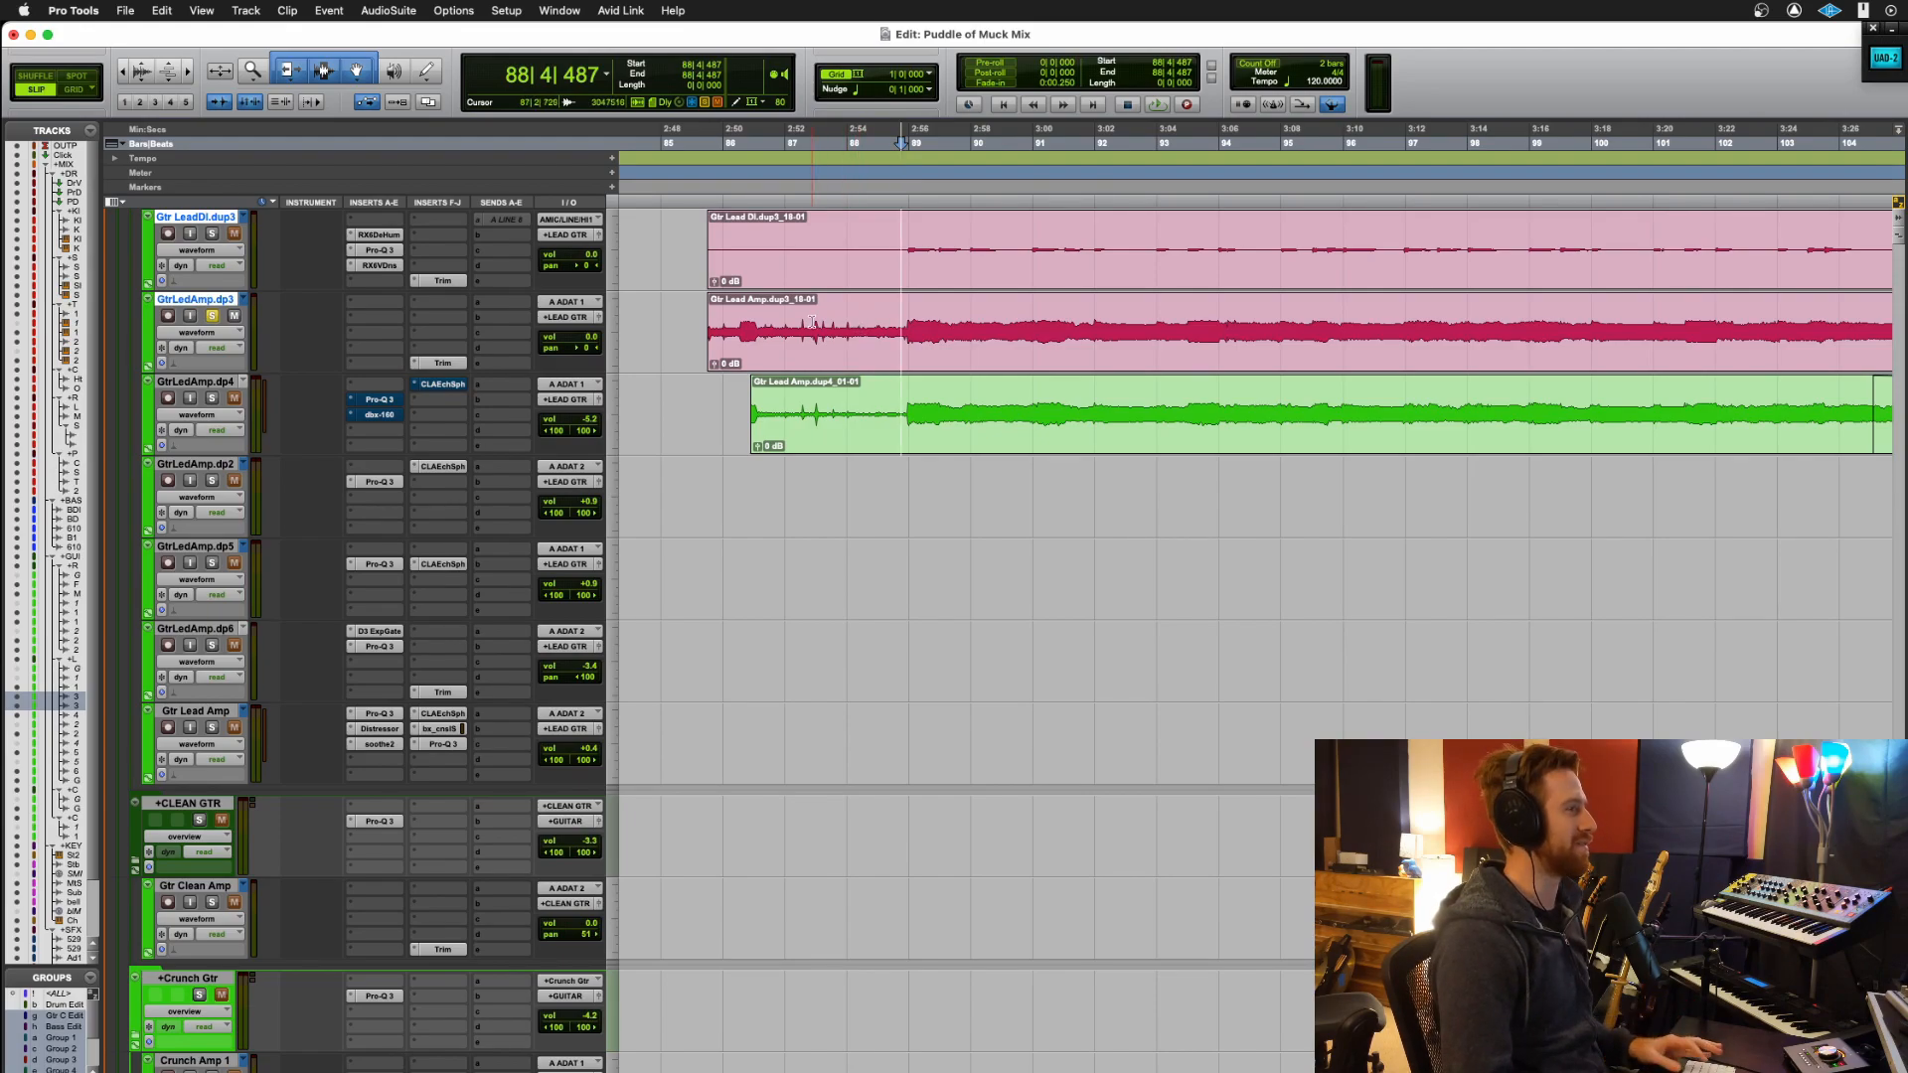
# Step: Bypass the RX and Pro-Q 3 inserts on Gtr LeadDI.dup3 so it plays unprocessed
pyautogui.click(791, 143)
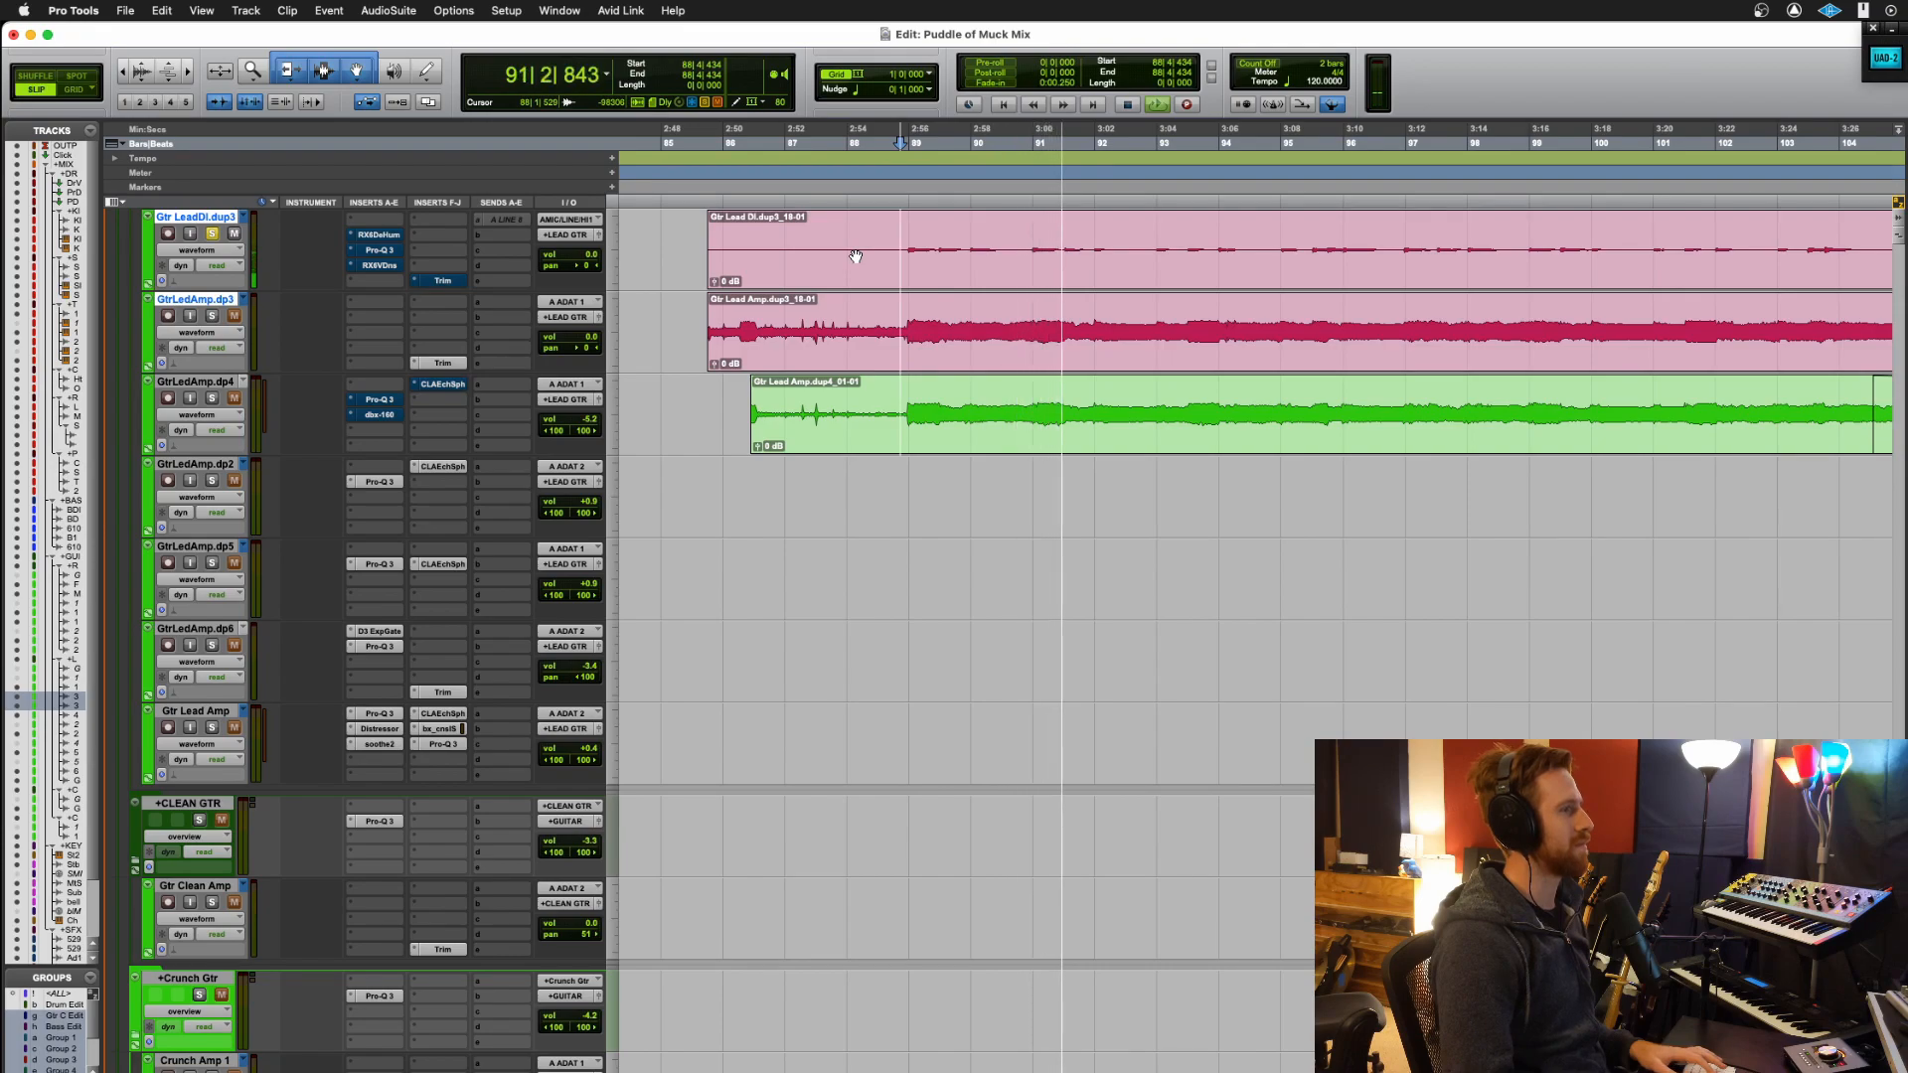
pyautogui.click(857, 143)
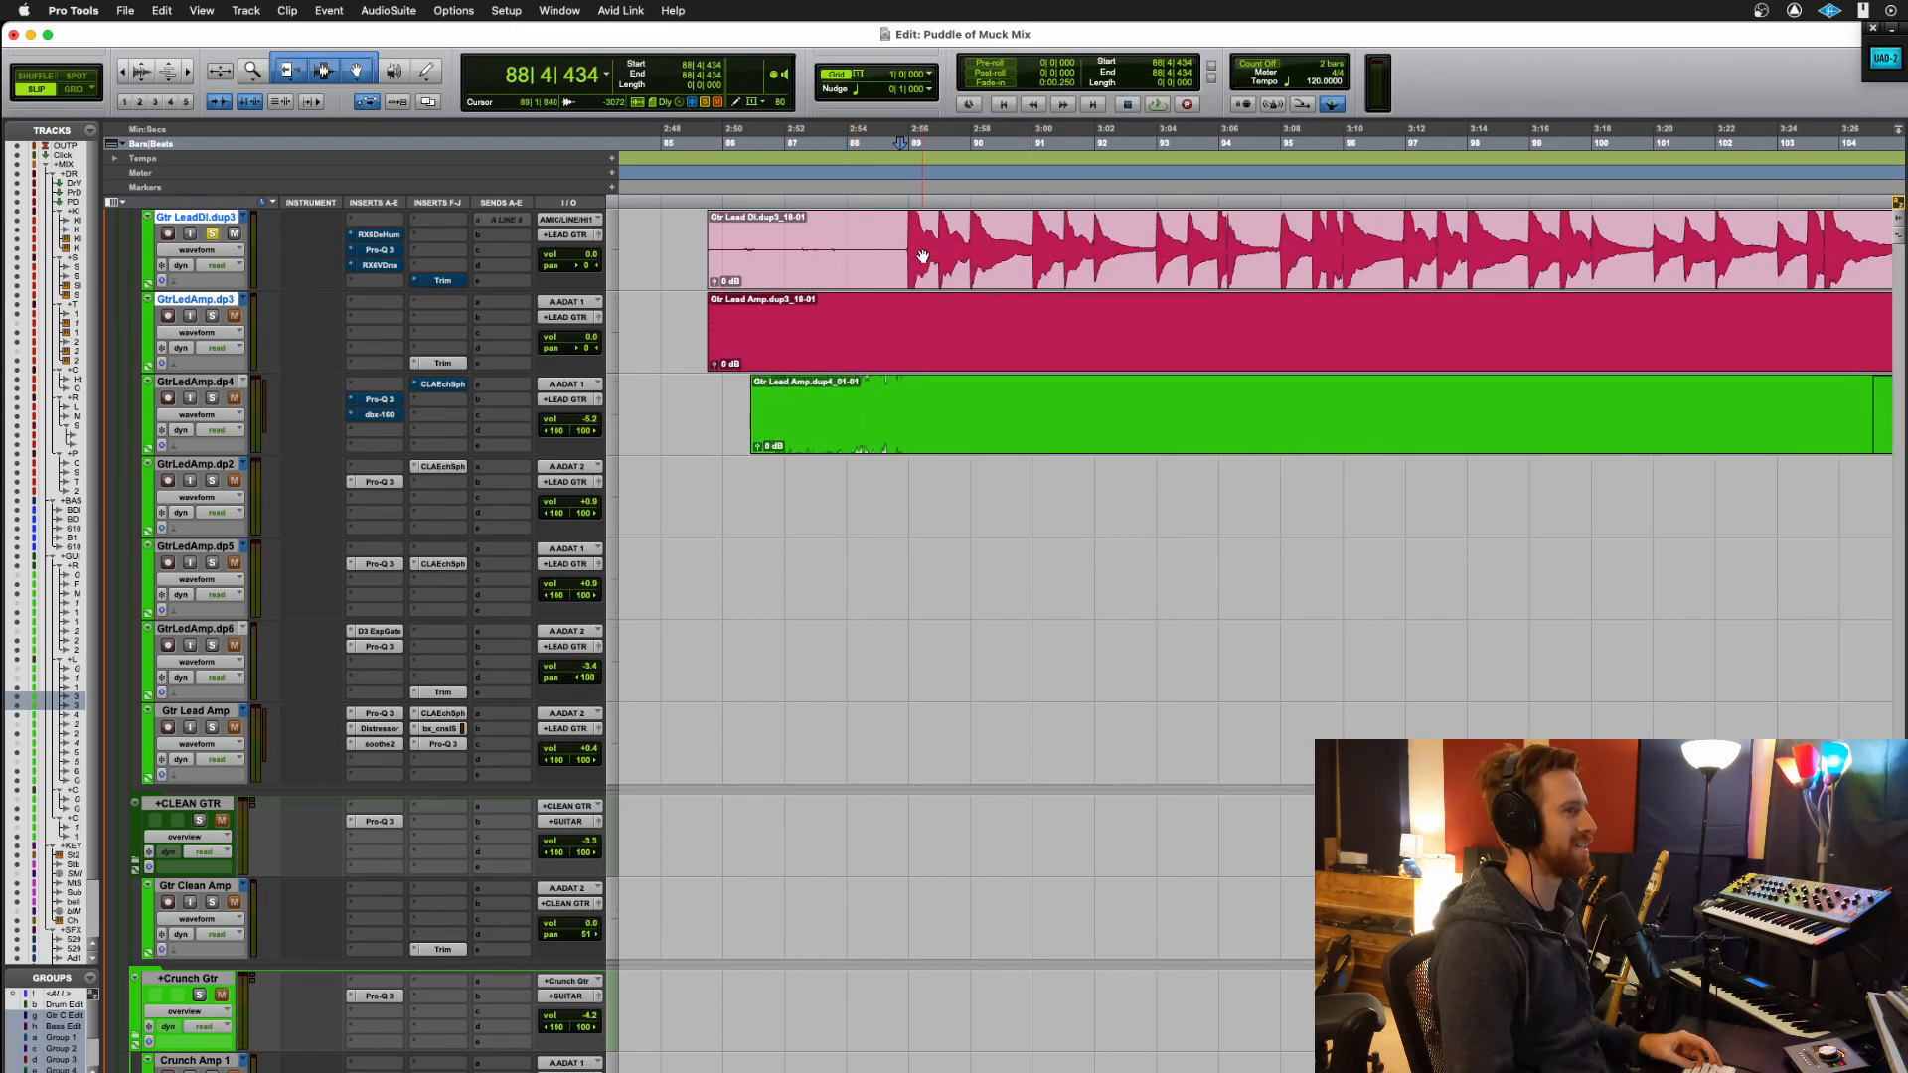
pyautogui.click(900, 251)
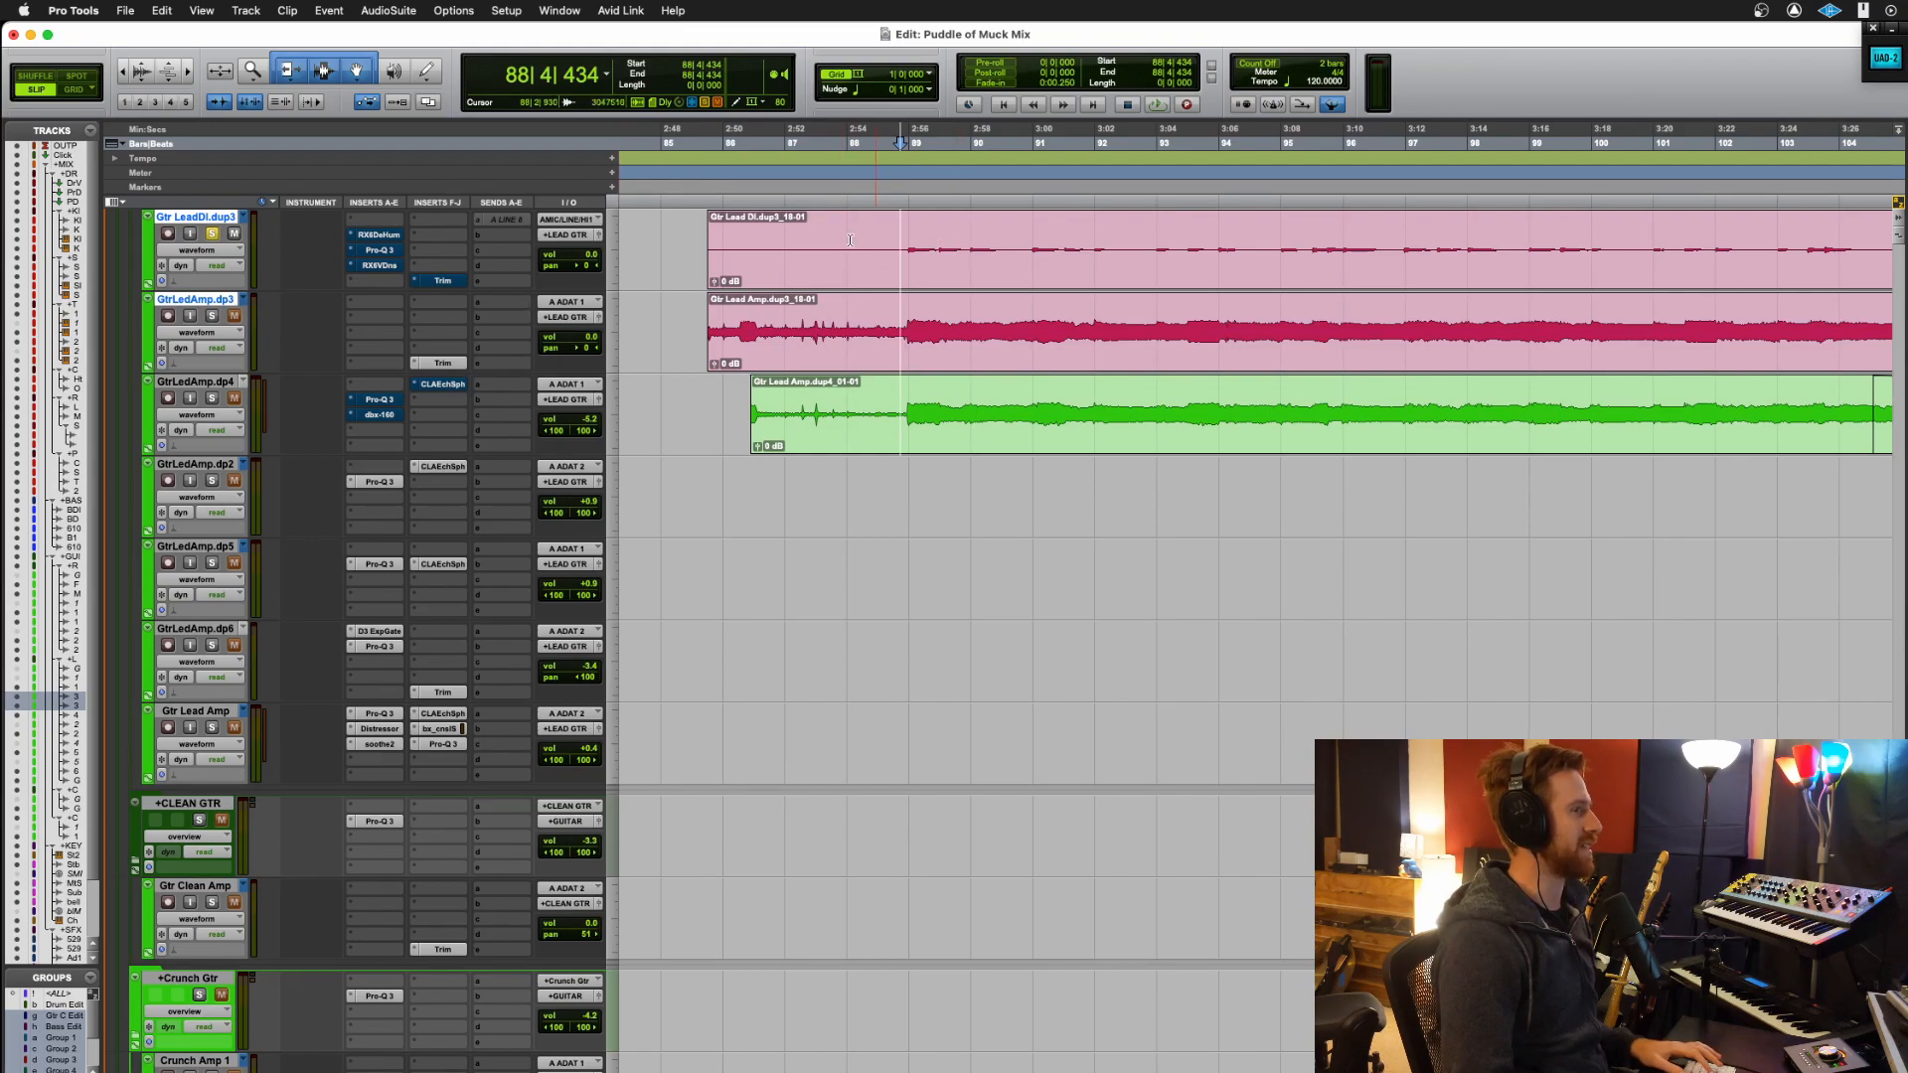
# Step: Show the RX De-hum and RX Voice De-noise plugin windows for Gtr LeadDI.dup3
pyautogui.click(376, 235)
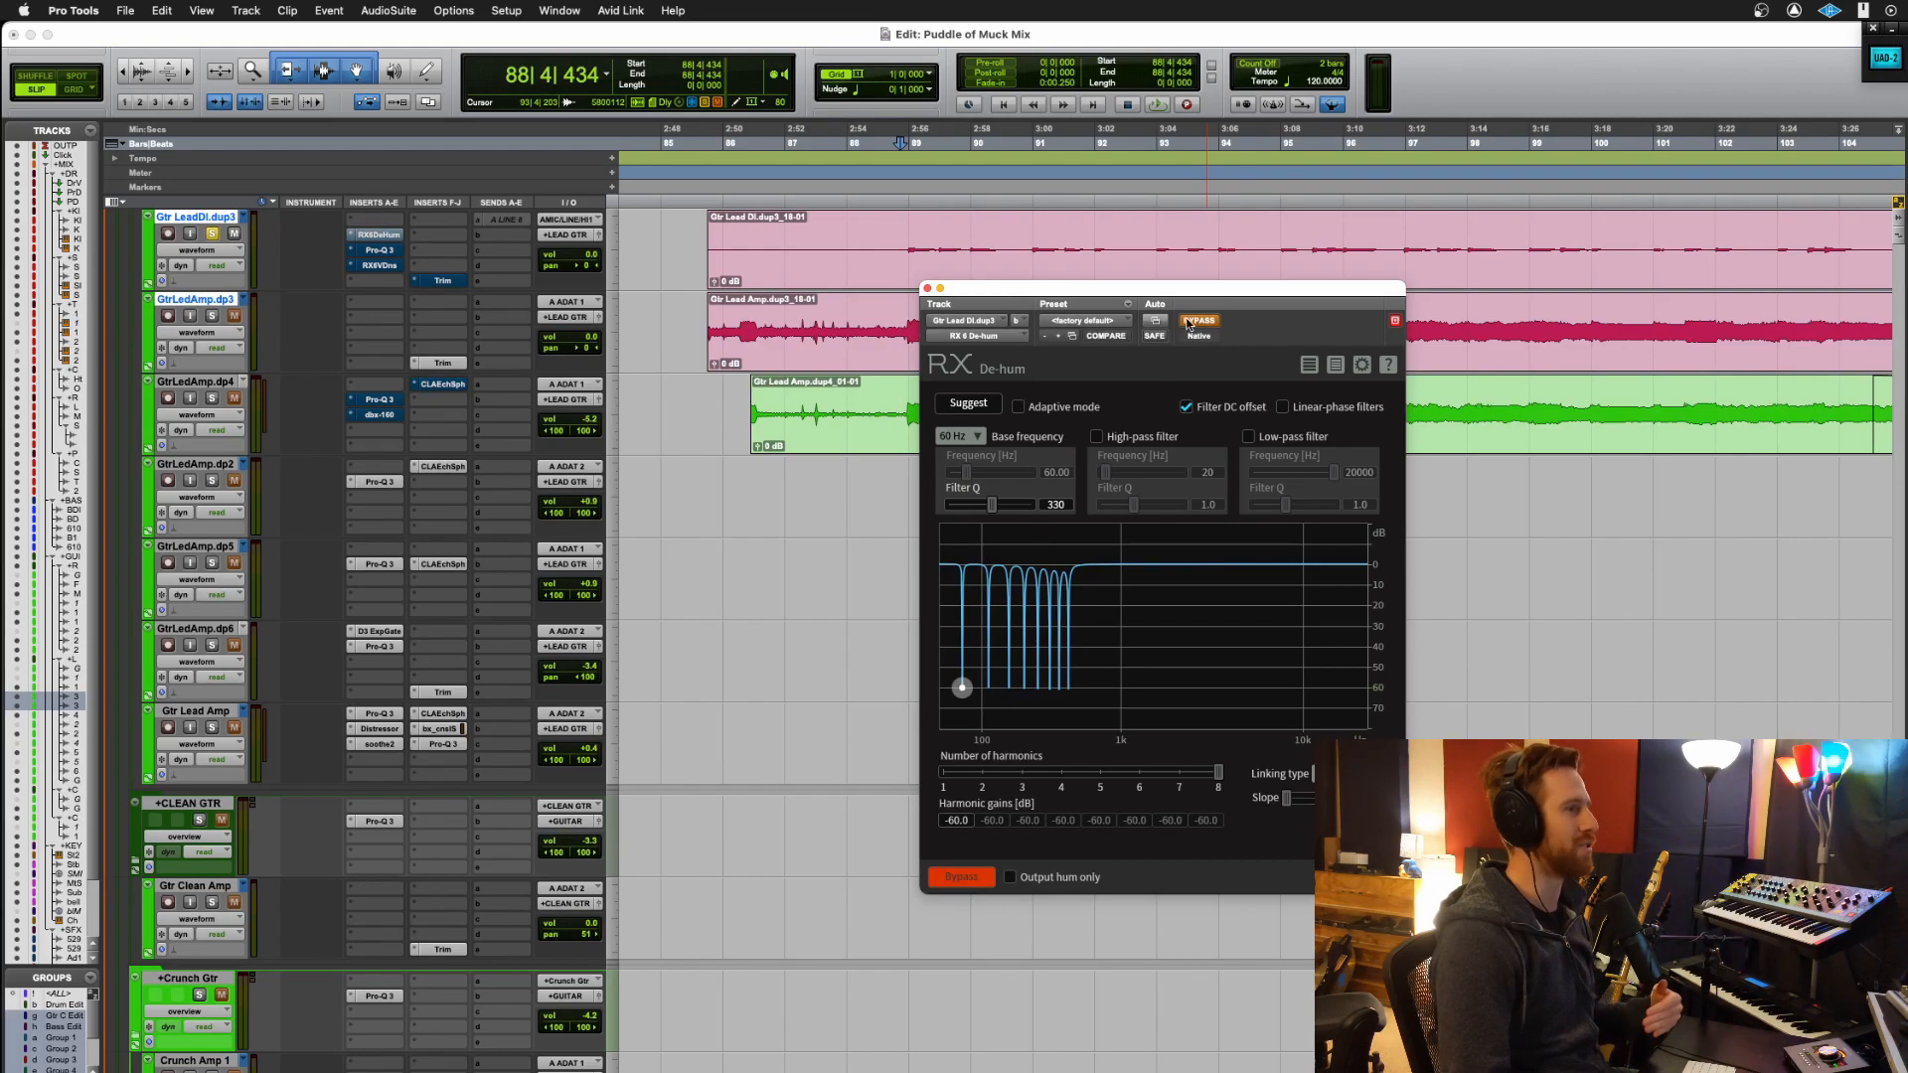
pyautogui.click(1197, 320)
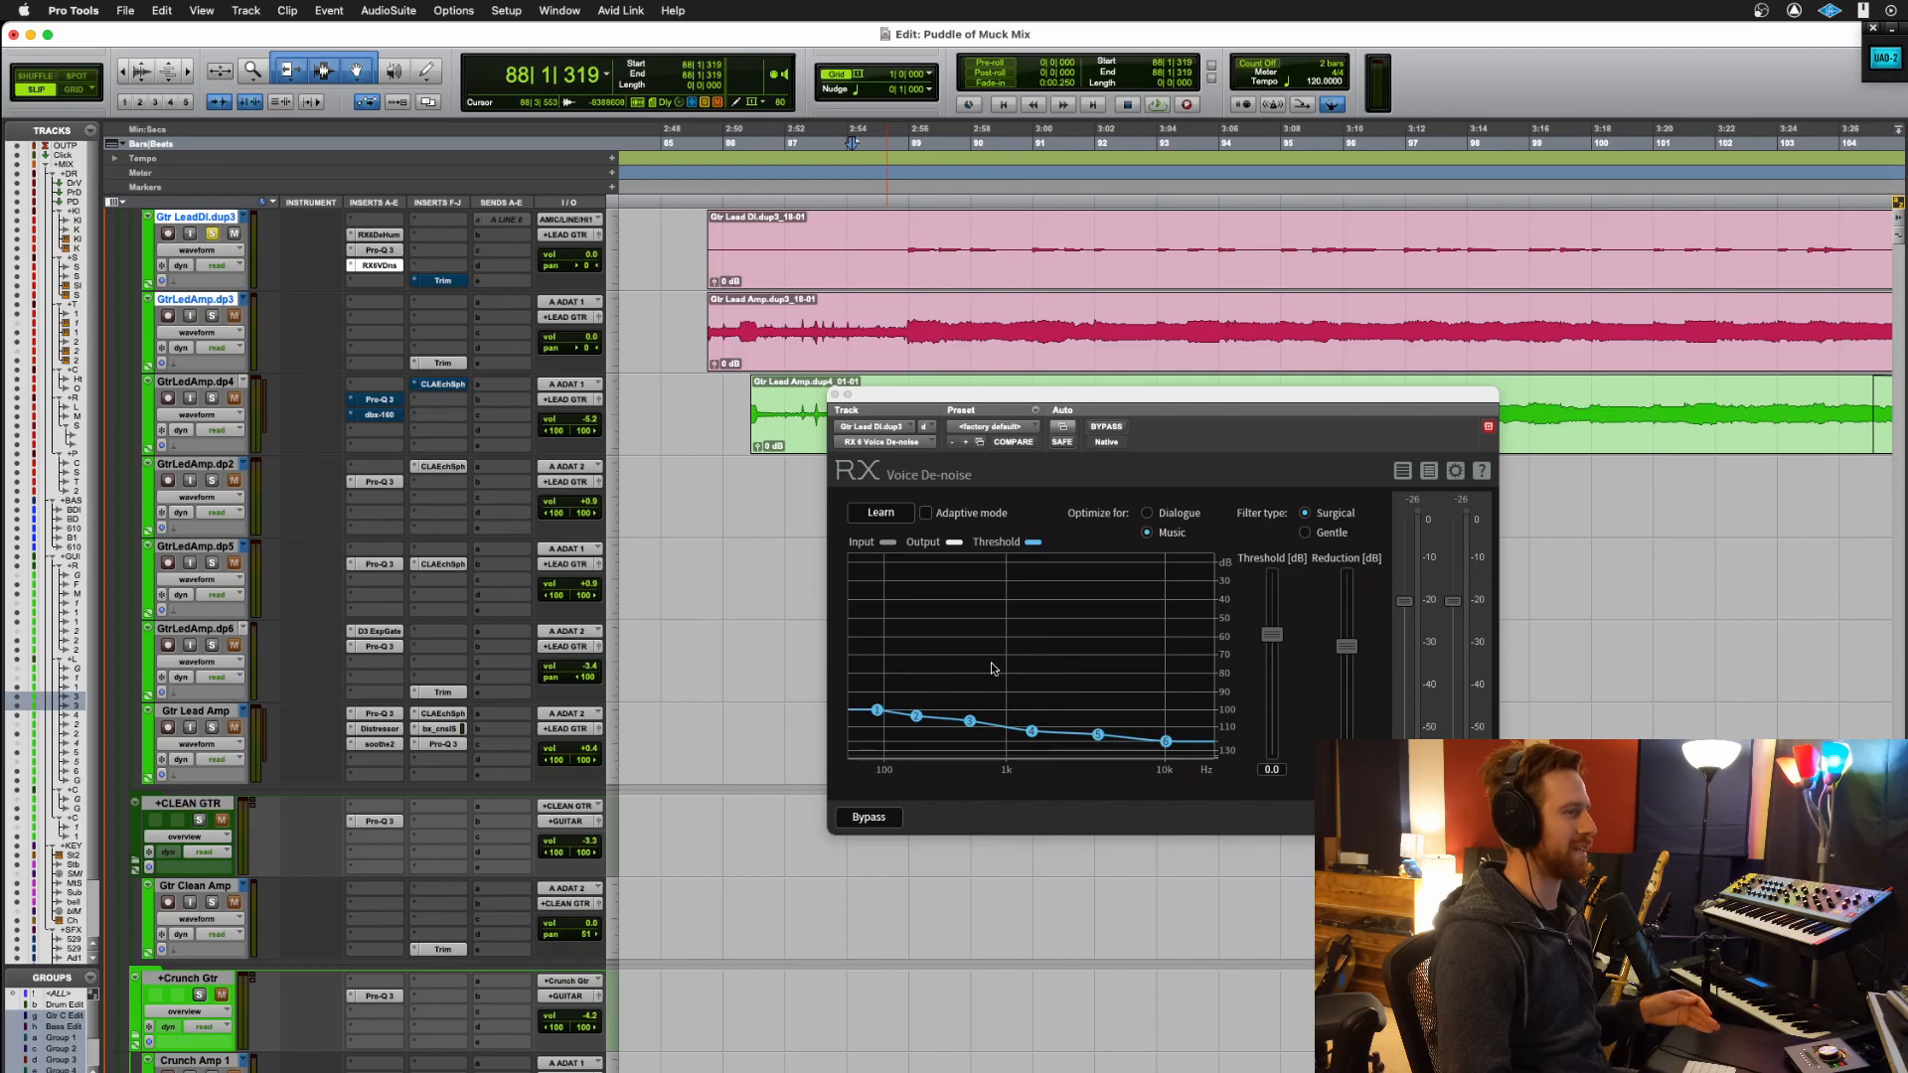
pyautogui.moveTo(1109, 711)
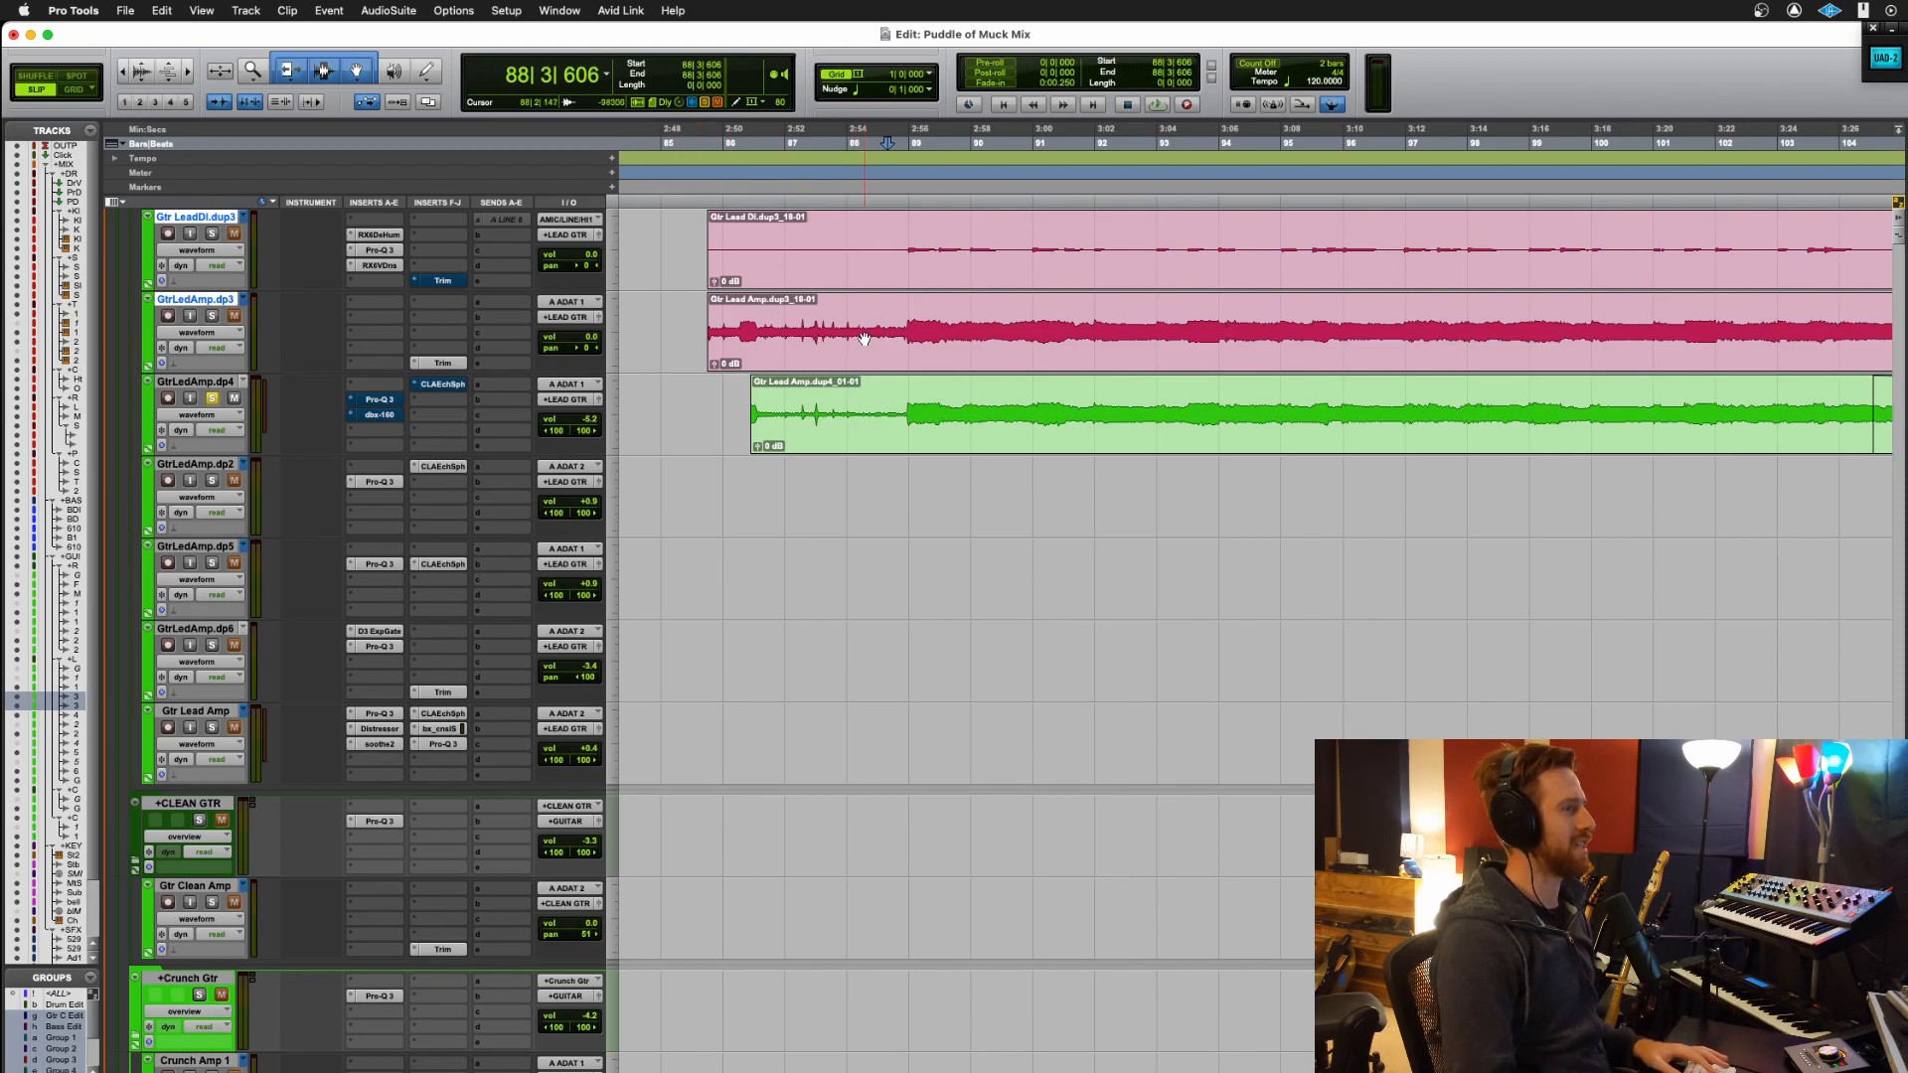
# Step: Show the Pro-Q 3 EQ window with its filter curve on the GtrLedAmp.dp4 track
pyautogui.moveTo(864, 243); pyautogui.dragTo(900, 438)
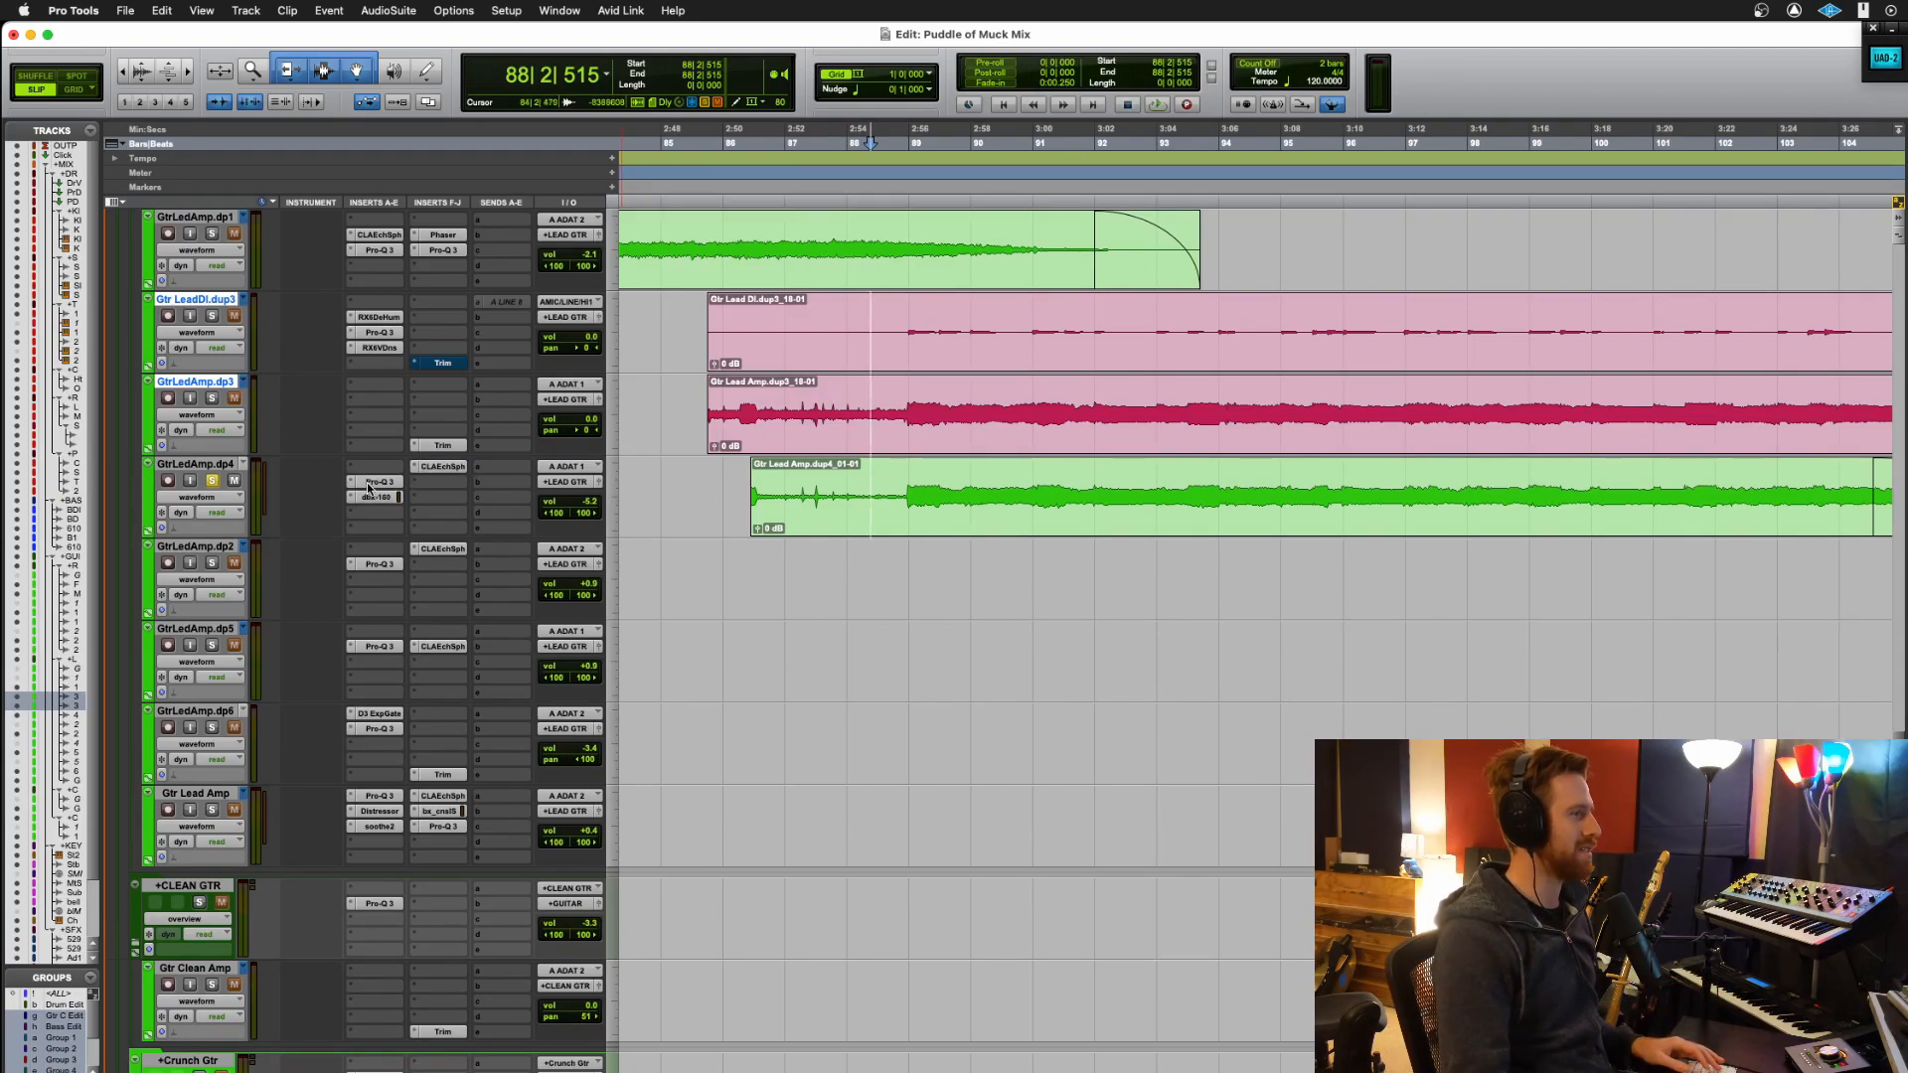
pyautogui.click(376, 481)
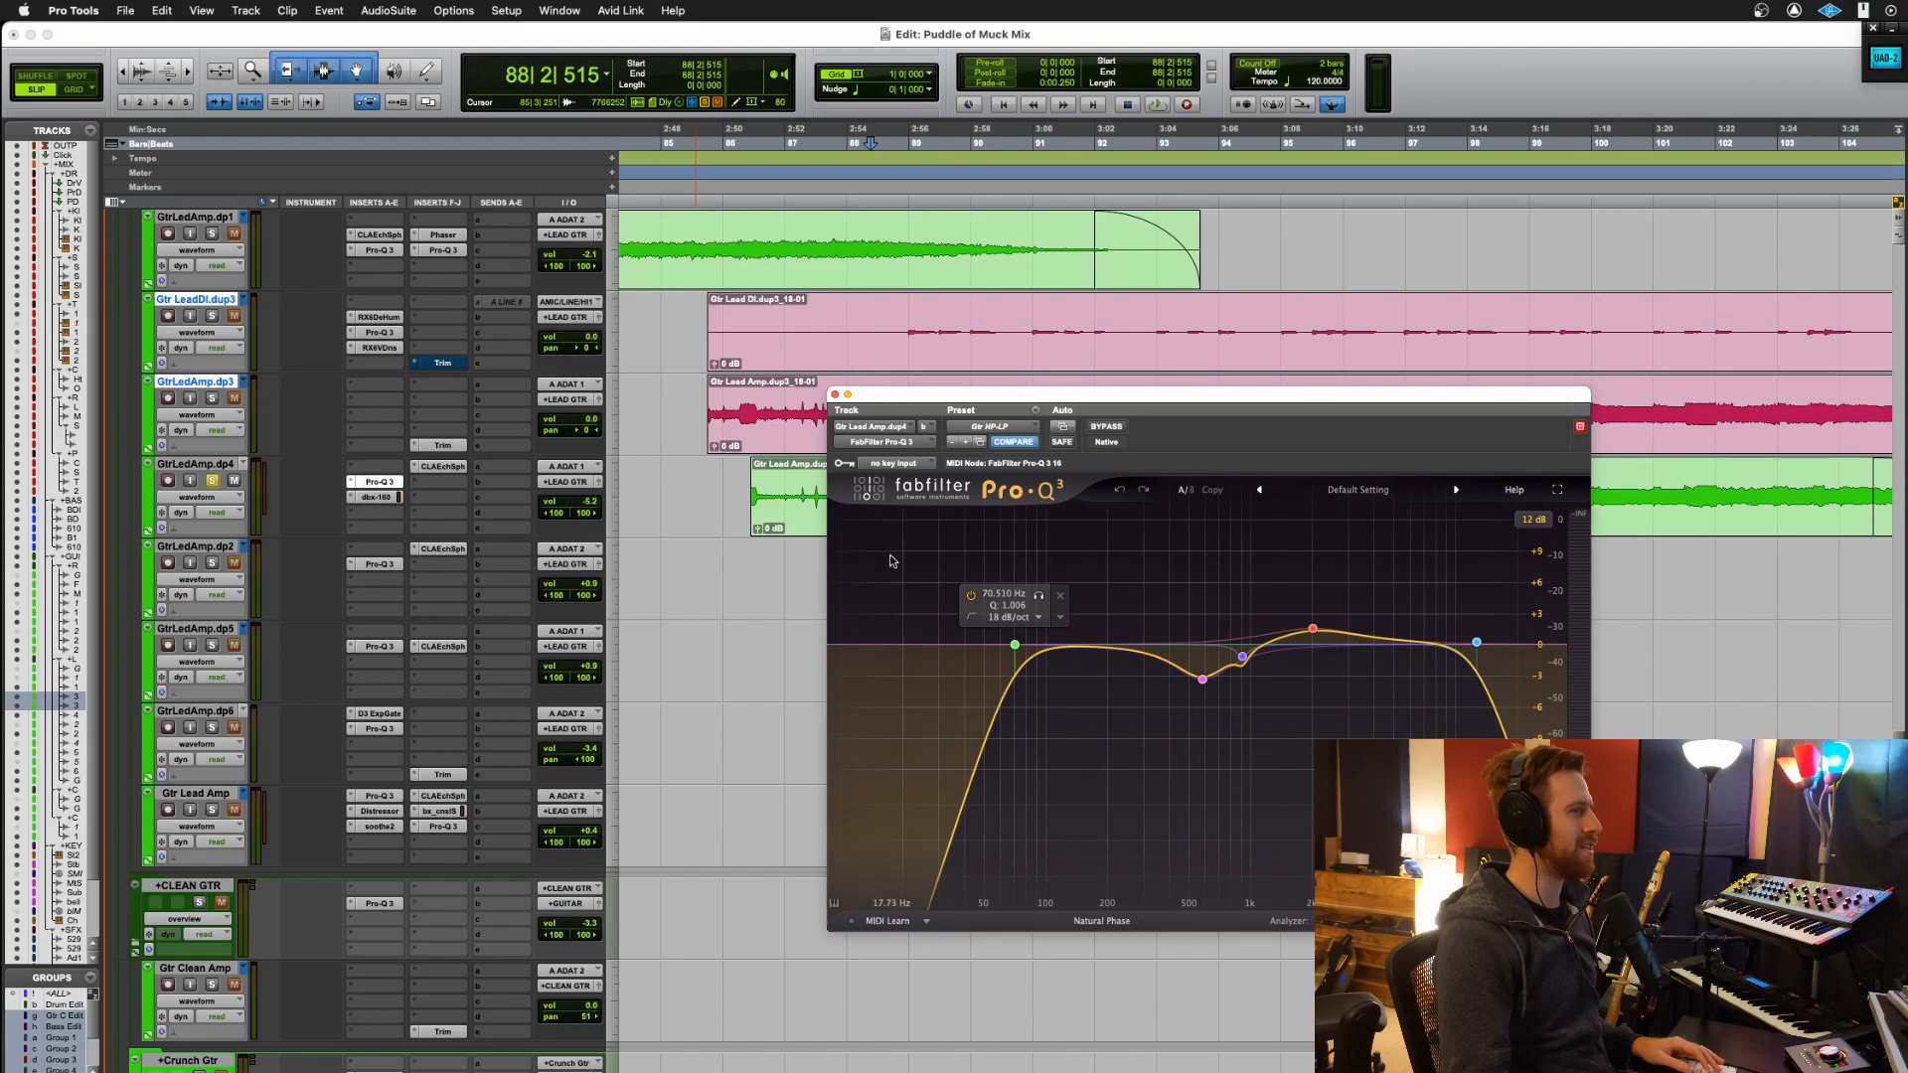